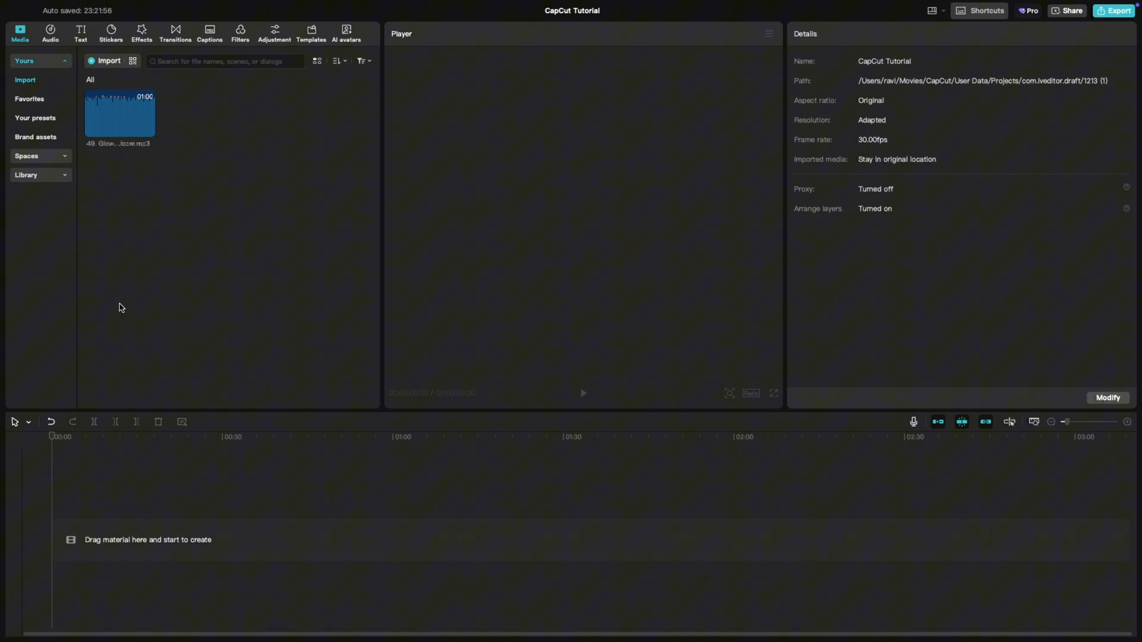
mouse_move(122, 105)
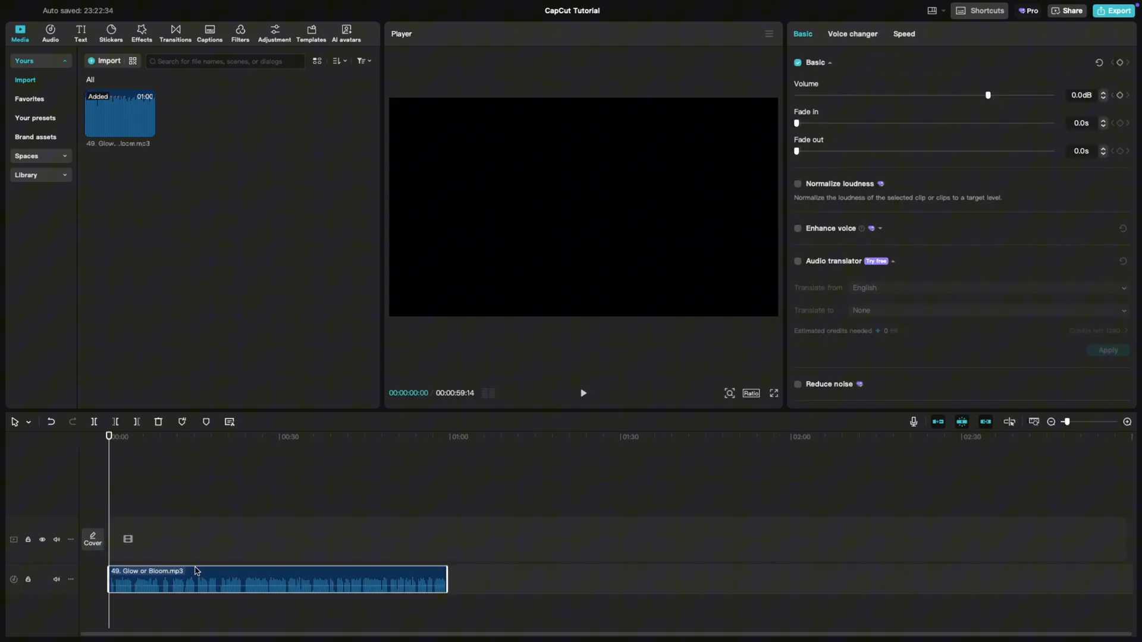
mouse_move(765, 107)
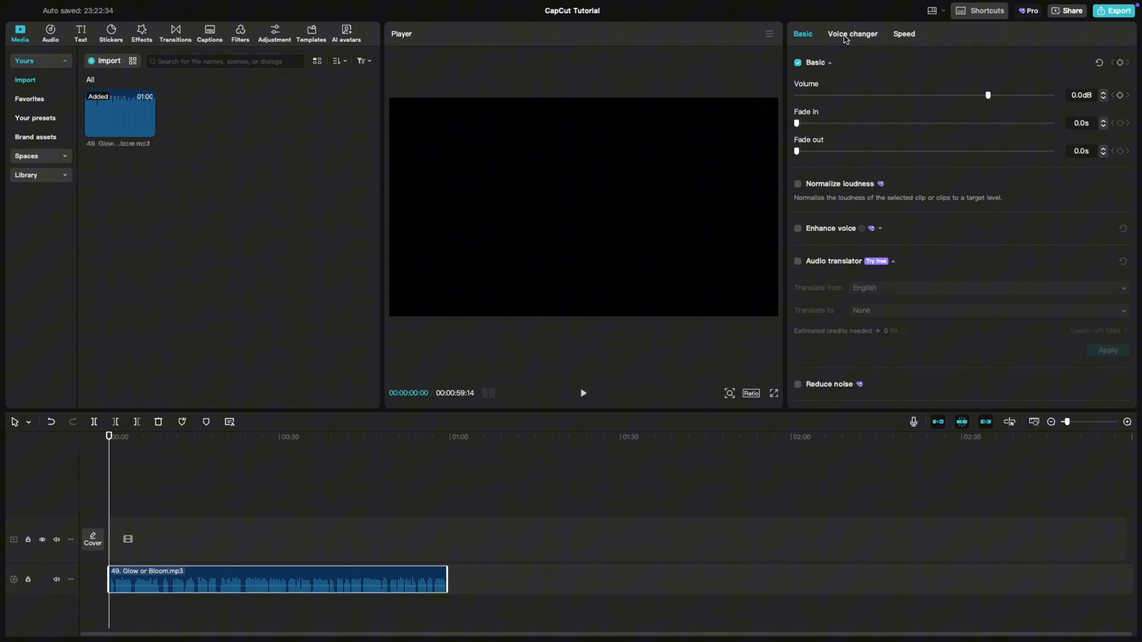
Step: Show the Voice characters presets under the Voice changer tab for the Glow or Bloom clip
left_click(850, 33)
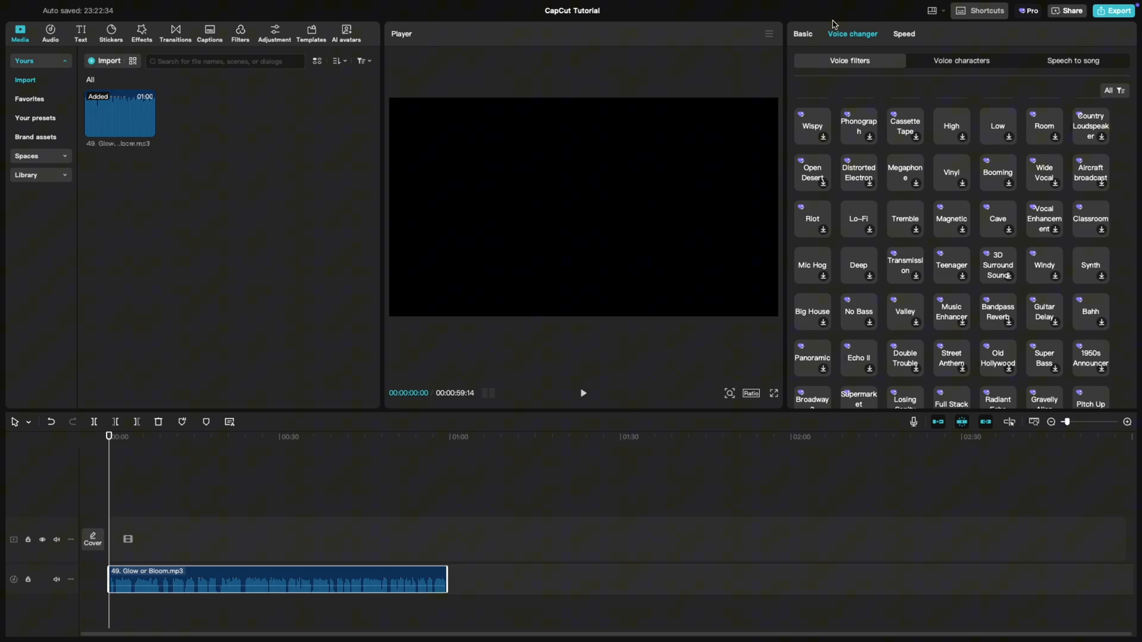
mouse_move(941, 65)
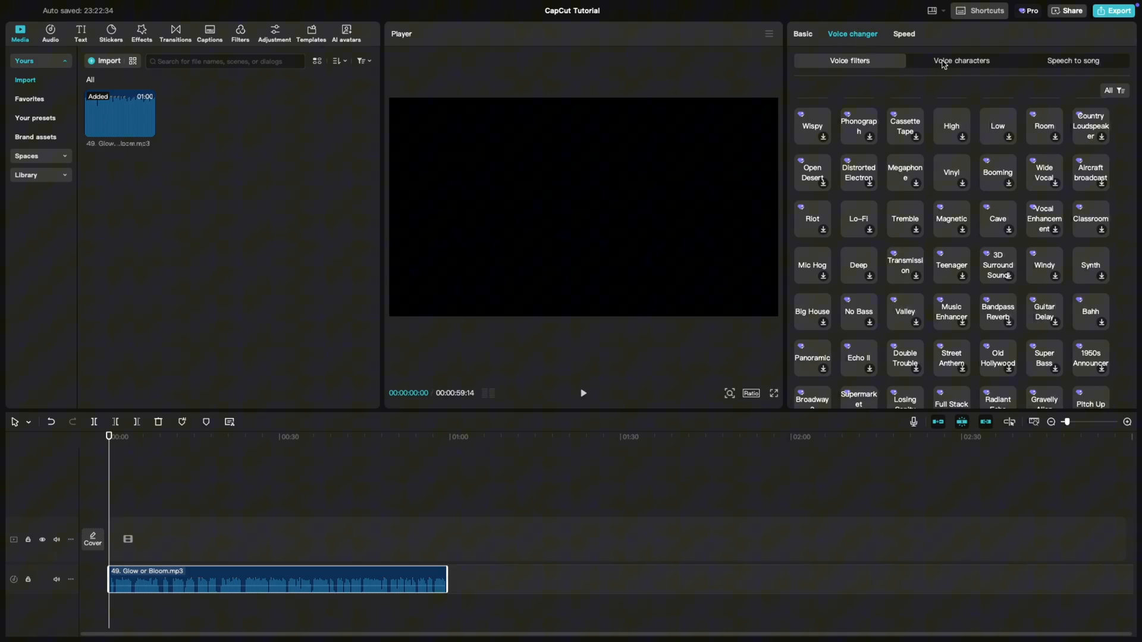
left_click(960, 61)
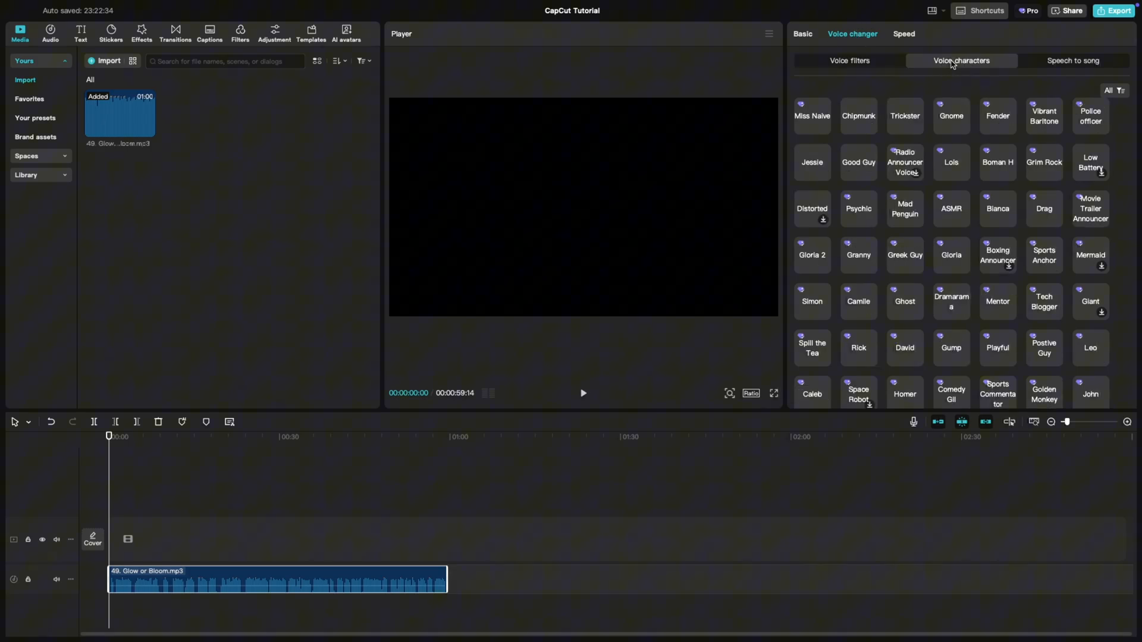
mouse_move(937, 93)
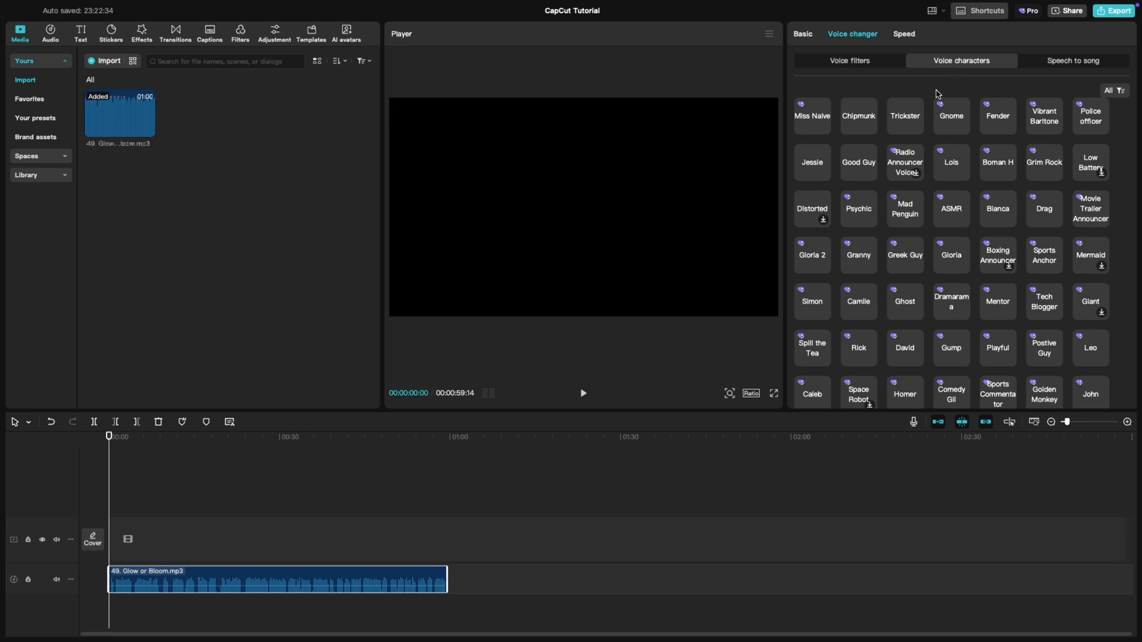
mouse_move(867, 111)
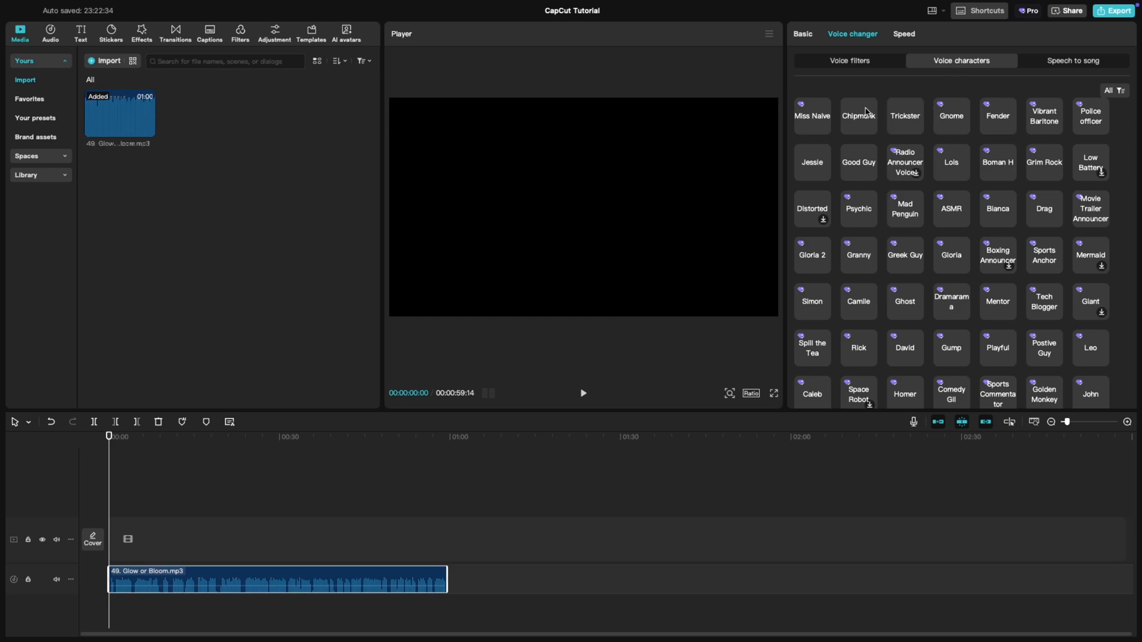
Step: Apply the Chipmunk voice (pitch 64, timbre 57) and stop the preview playback
left_click(858, 115)
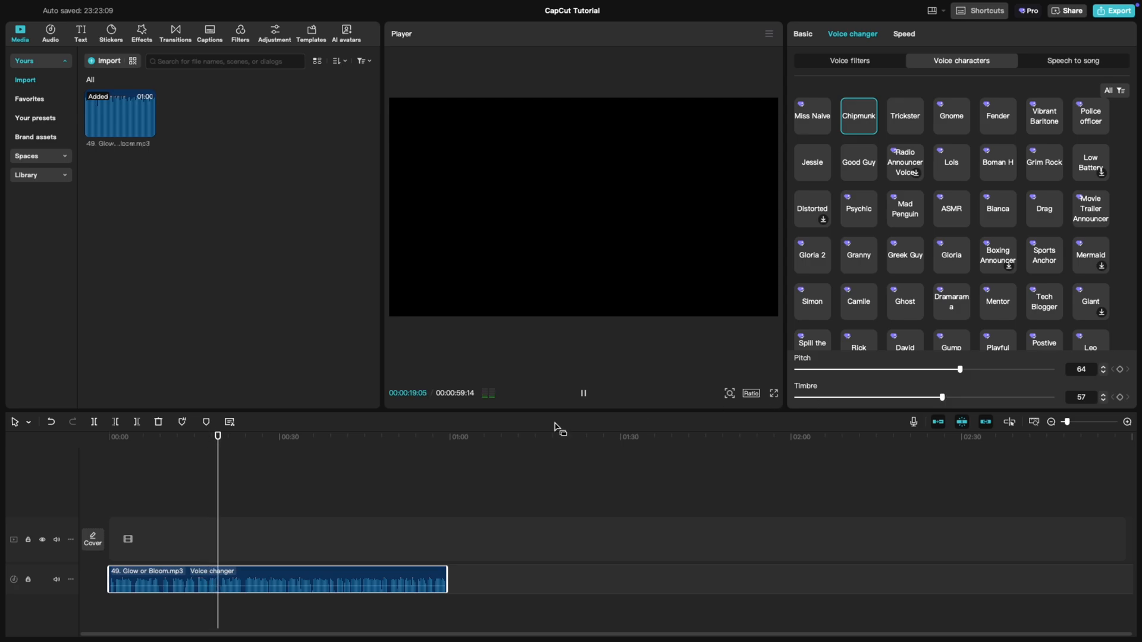
left_click(583, 393)
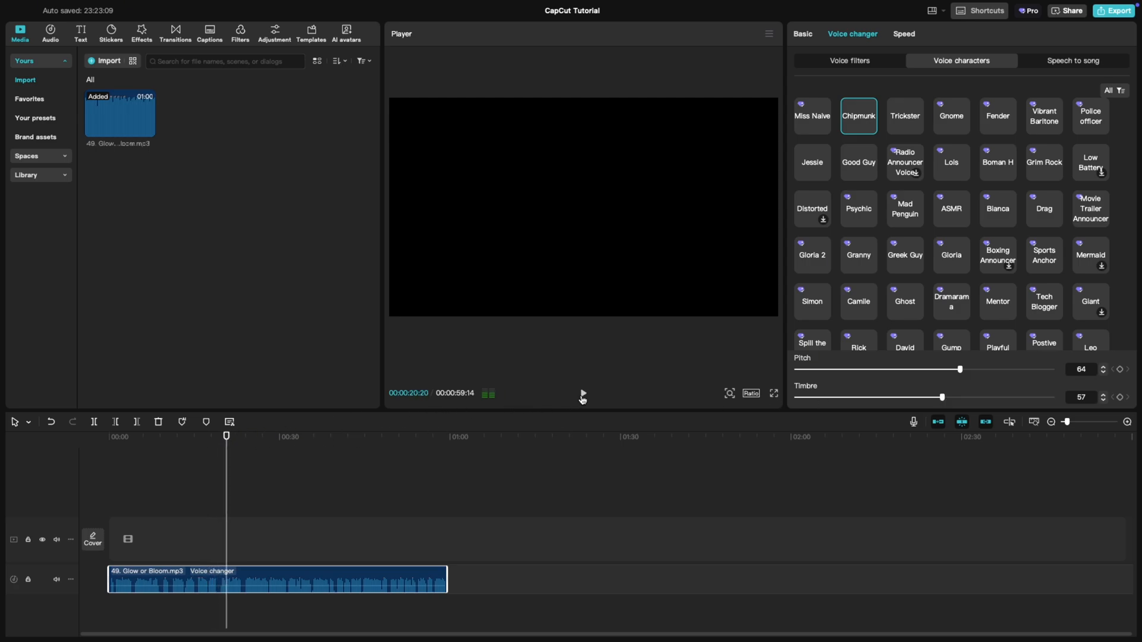